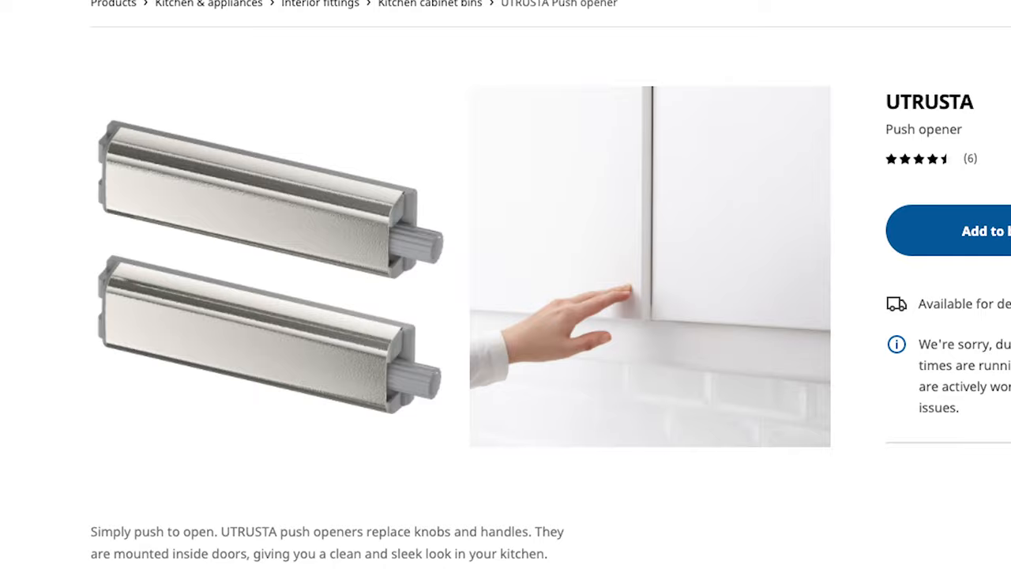
scroll(down, 3)
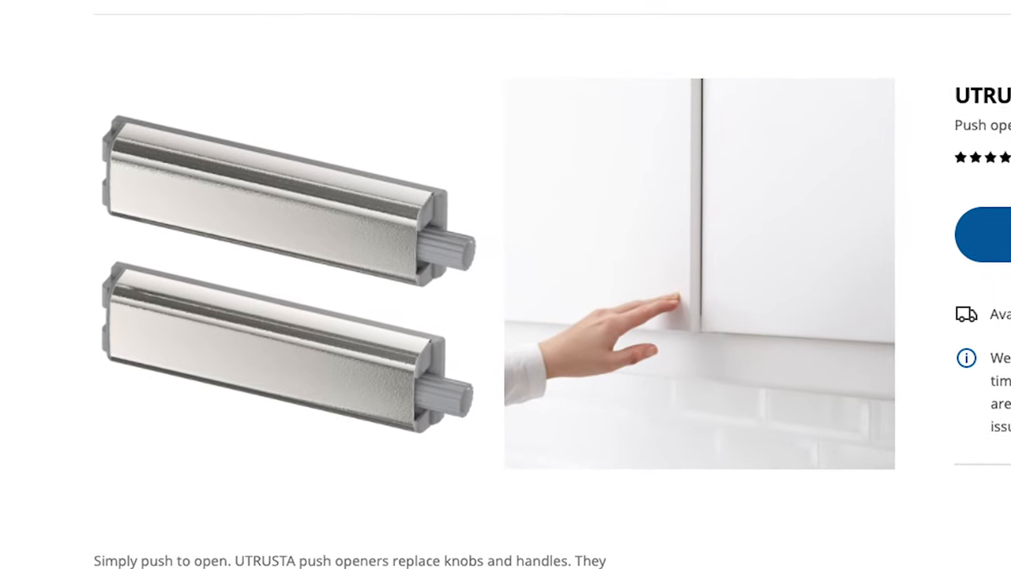